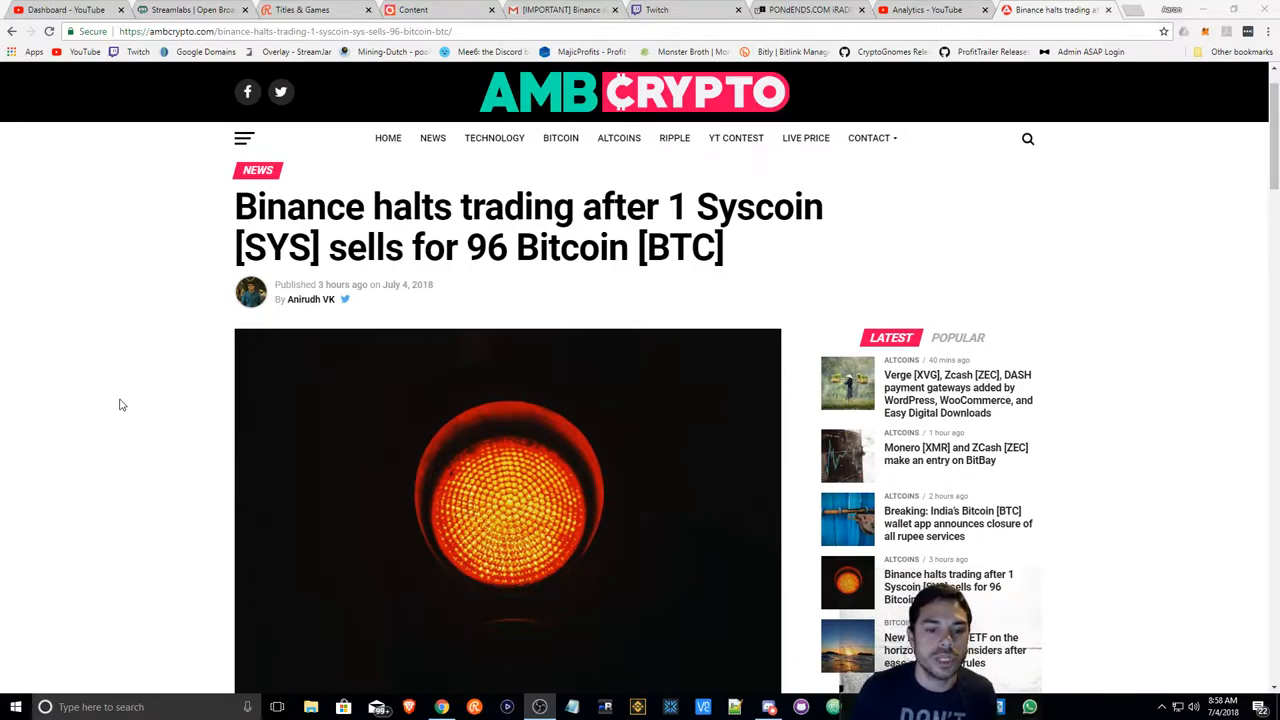
- Scroll past the header image to the API-key paragraph and Syscoin Charts graph
scroll("down", 3)
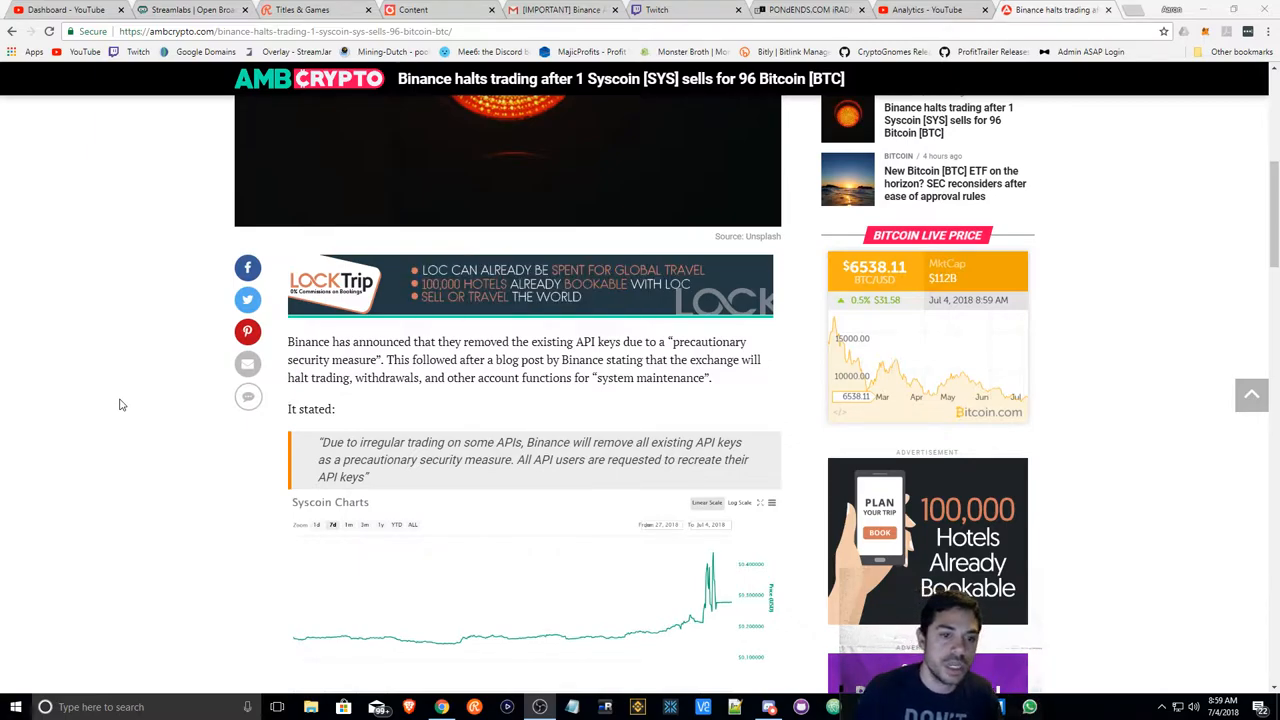
scroll("down", 3)
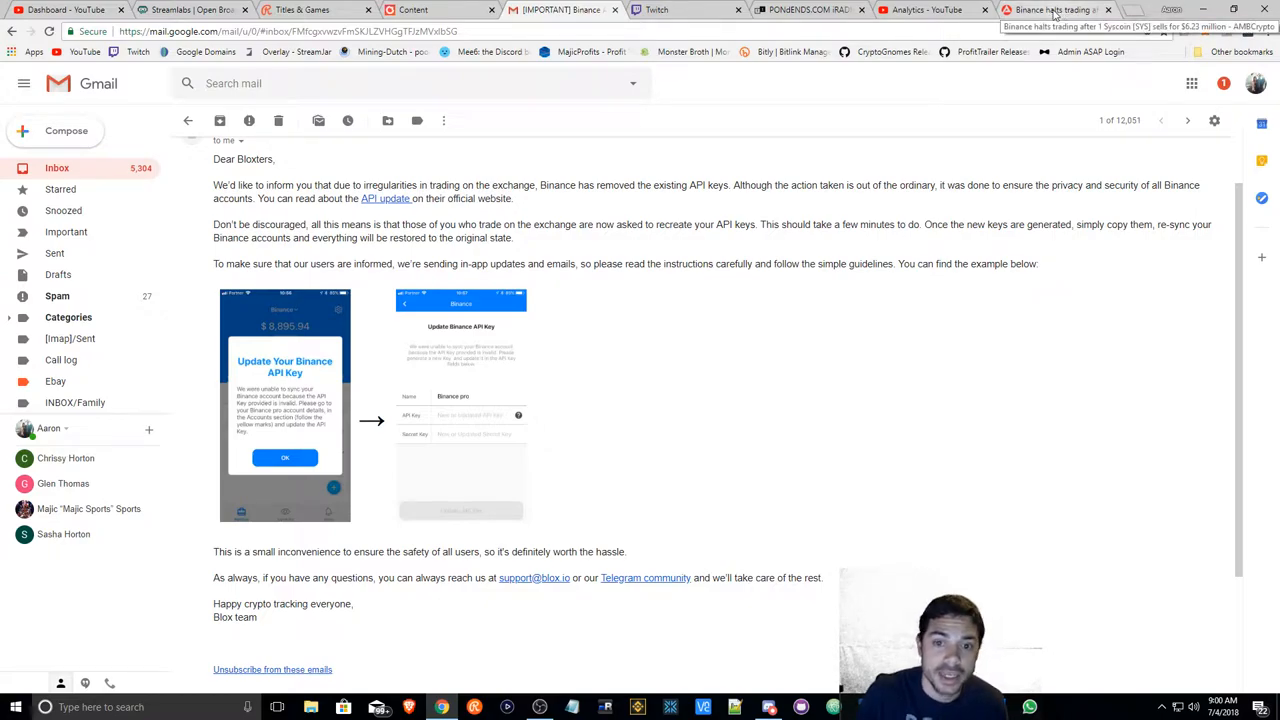
left_click(1050, 10)
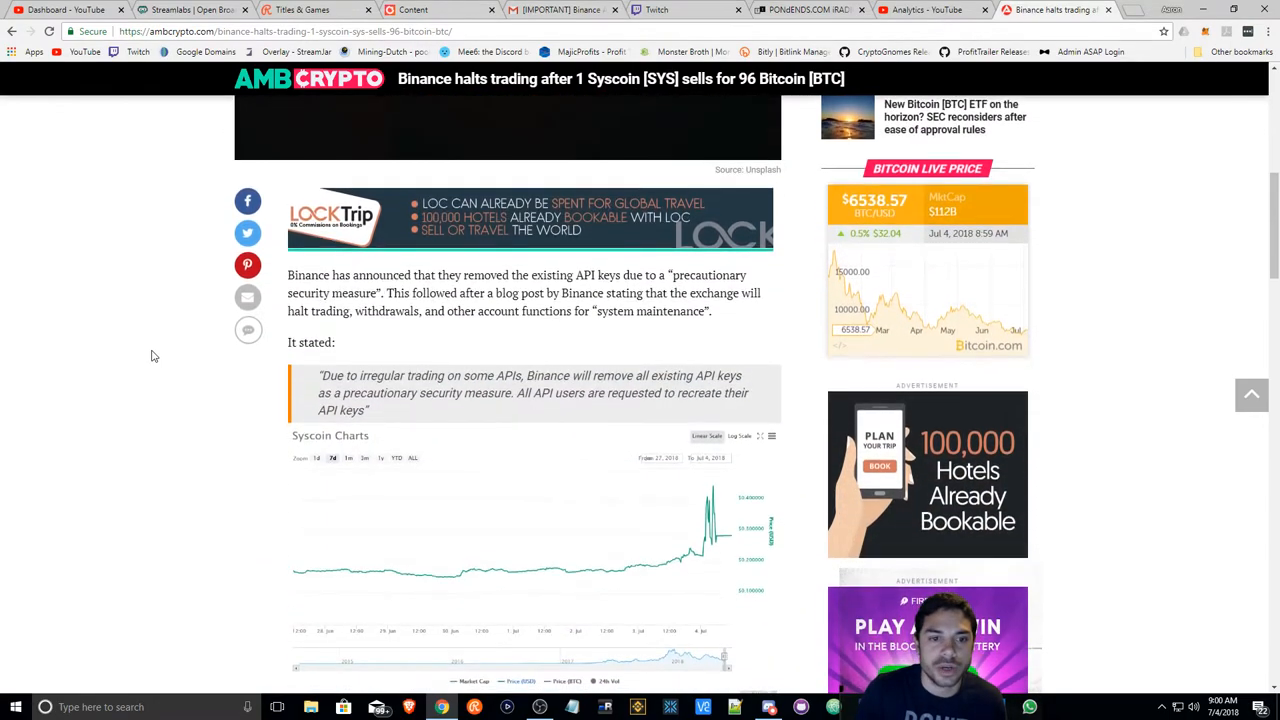
- Scroll to the 'Earlier today' 96-BTC sale paragraph, co-founder quote and Bitcoin address widget
scroll("down", 3)
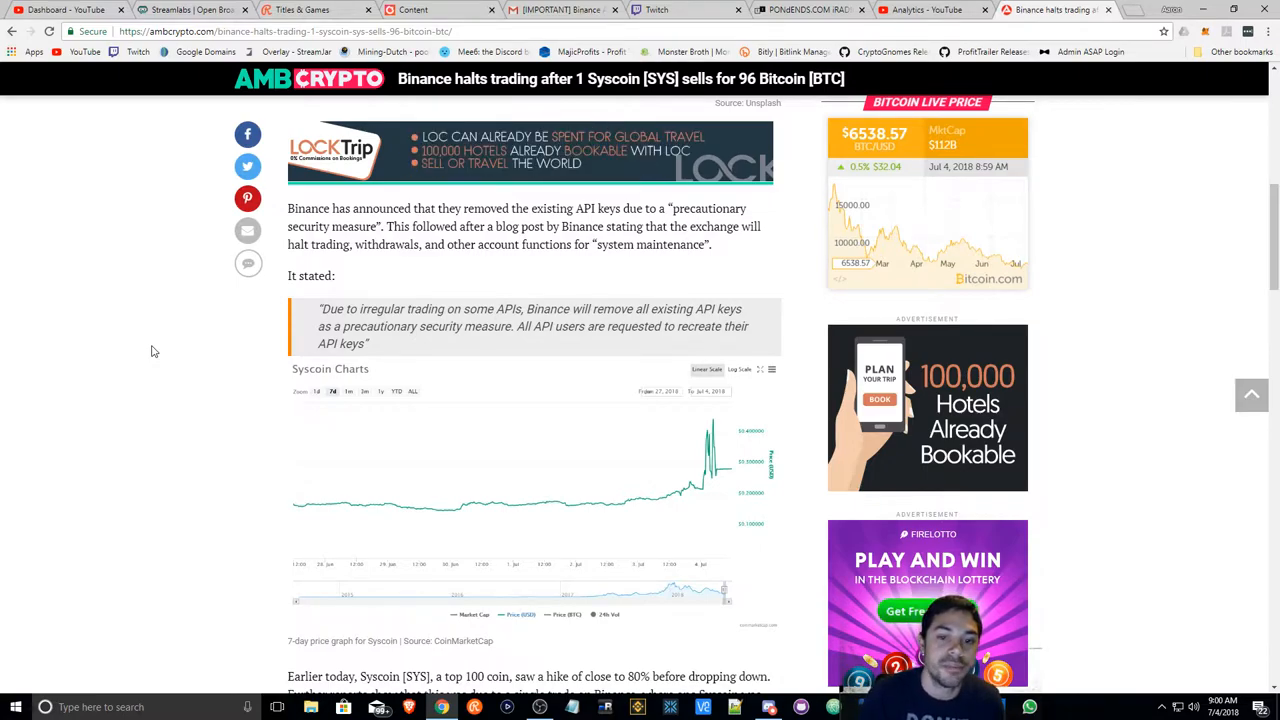
scroll("down", 3)
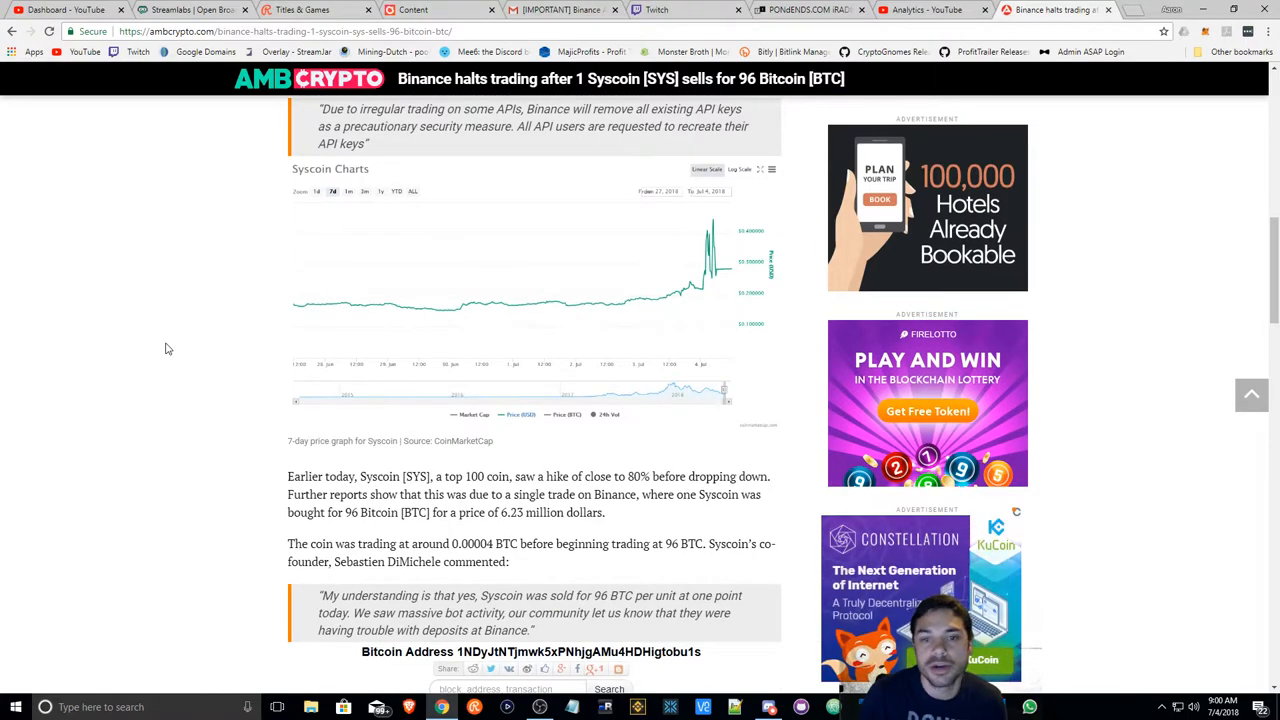
scroll("down", 3)
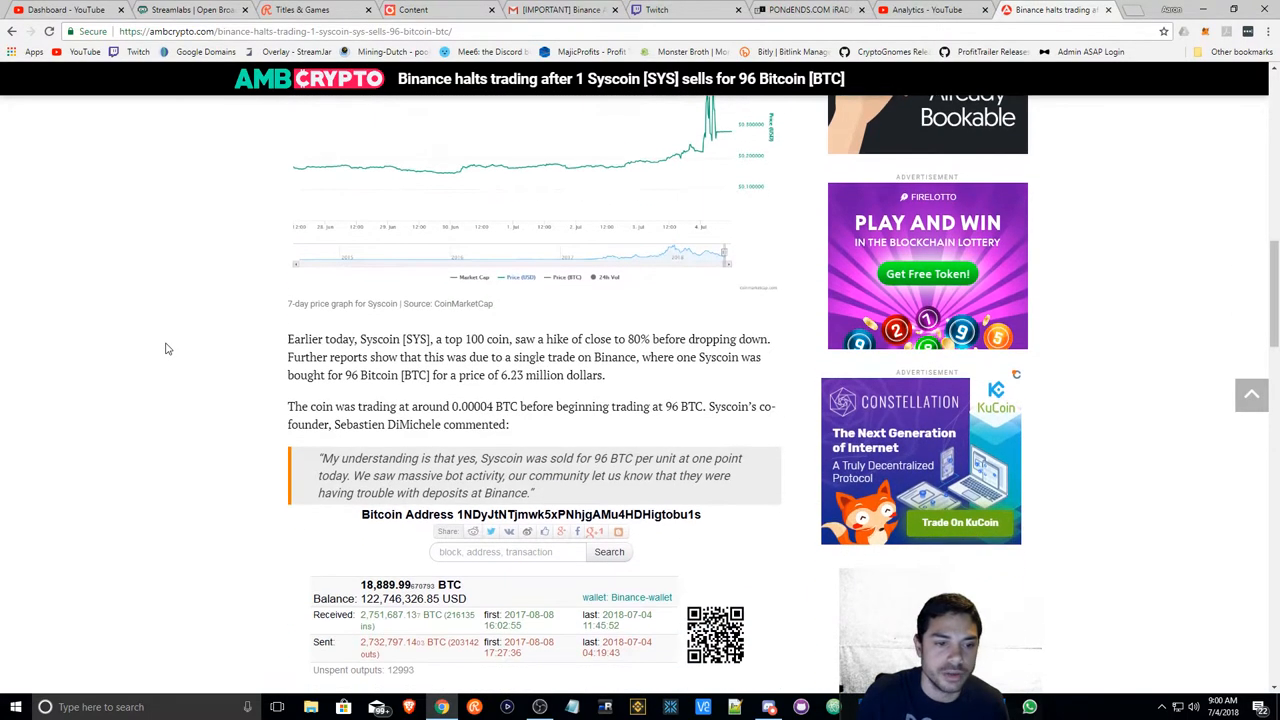
scroll("down", 3)
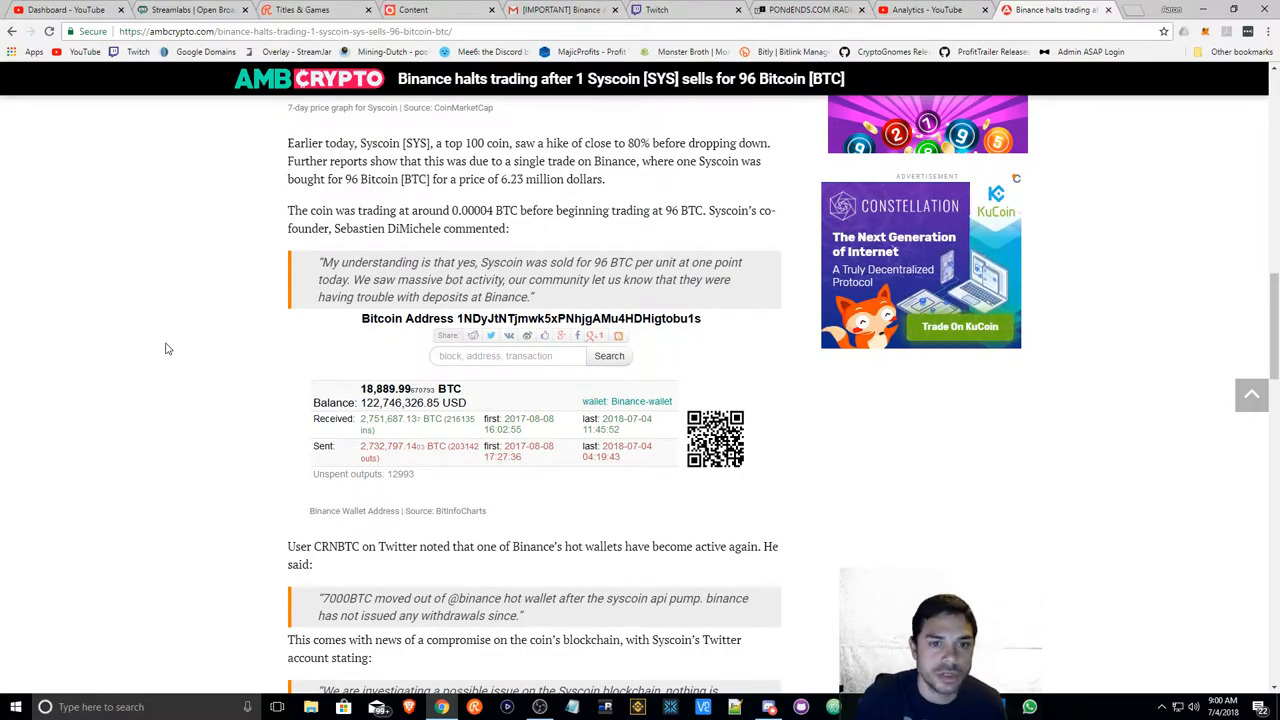
mouse_move(429, 250)
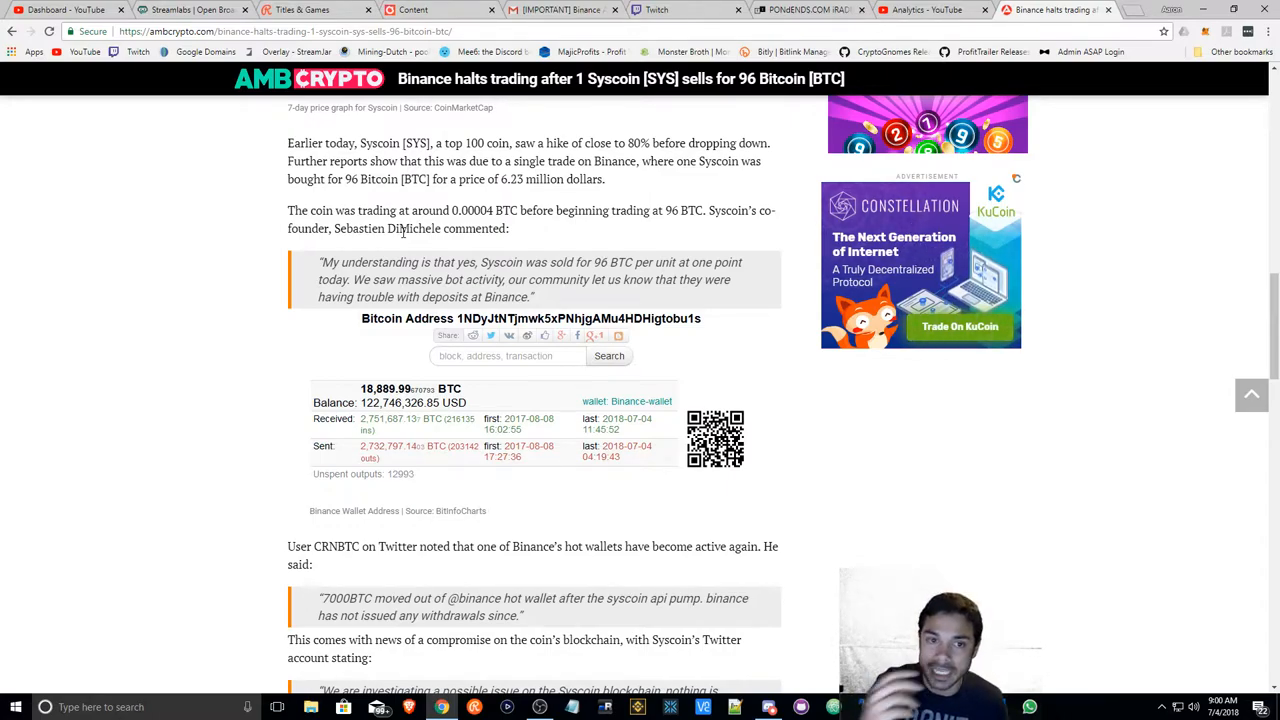
mouse_move(184, 287)
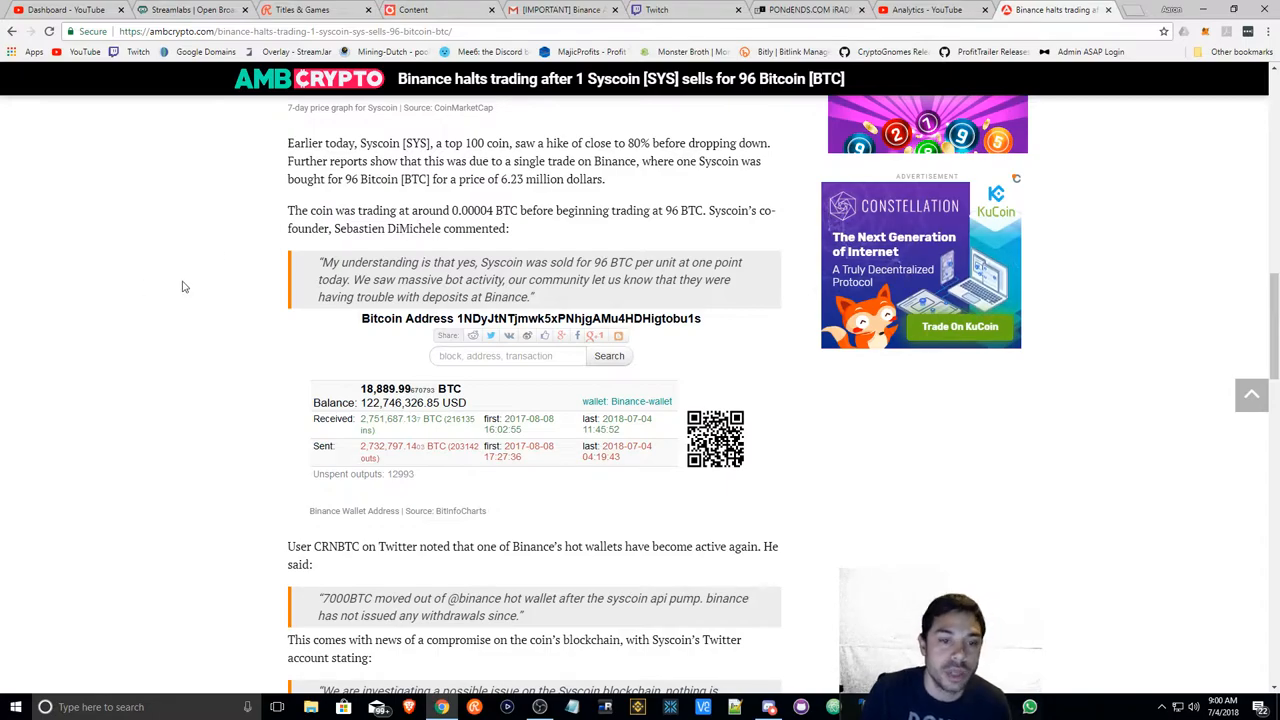
- Read through the hot-wallet tweet, Syscoin's investigation statement and the Block #87670 table
scroll("down", 3)
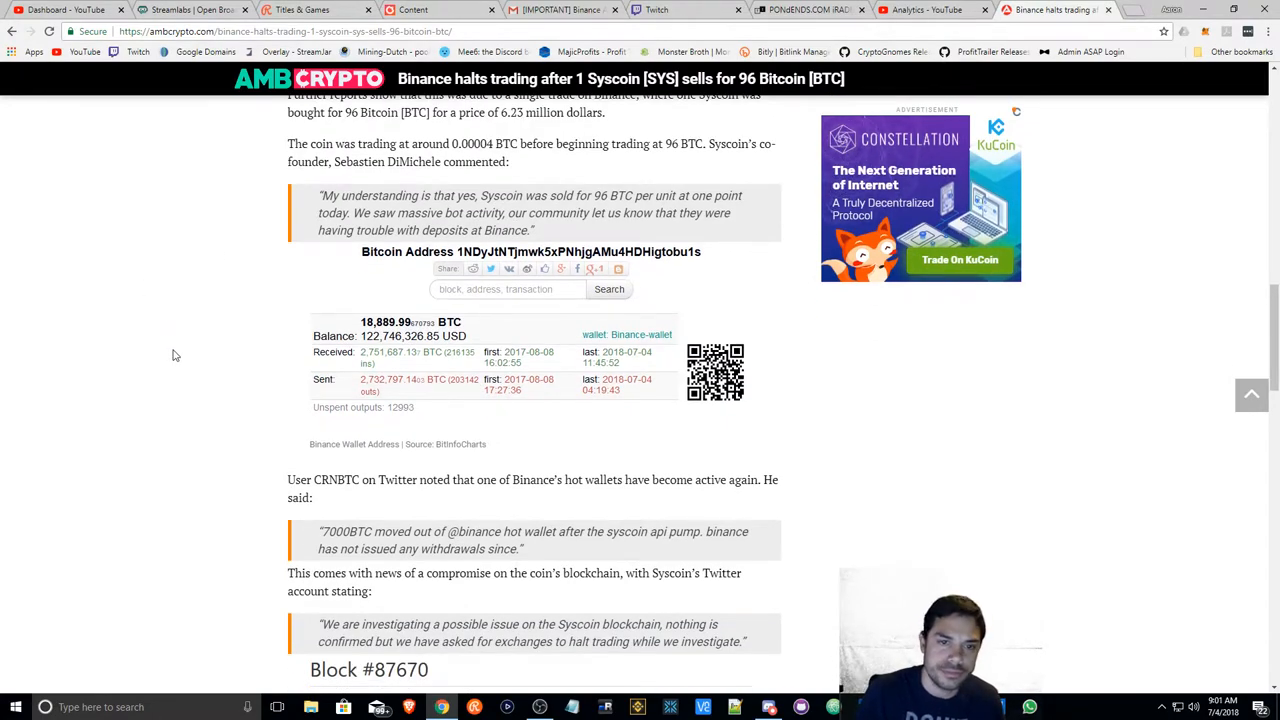
mouse_move(177, 371)
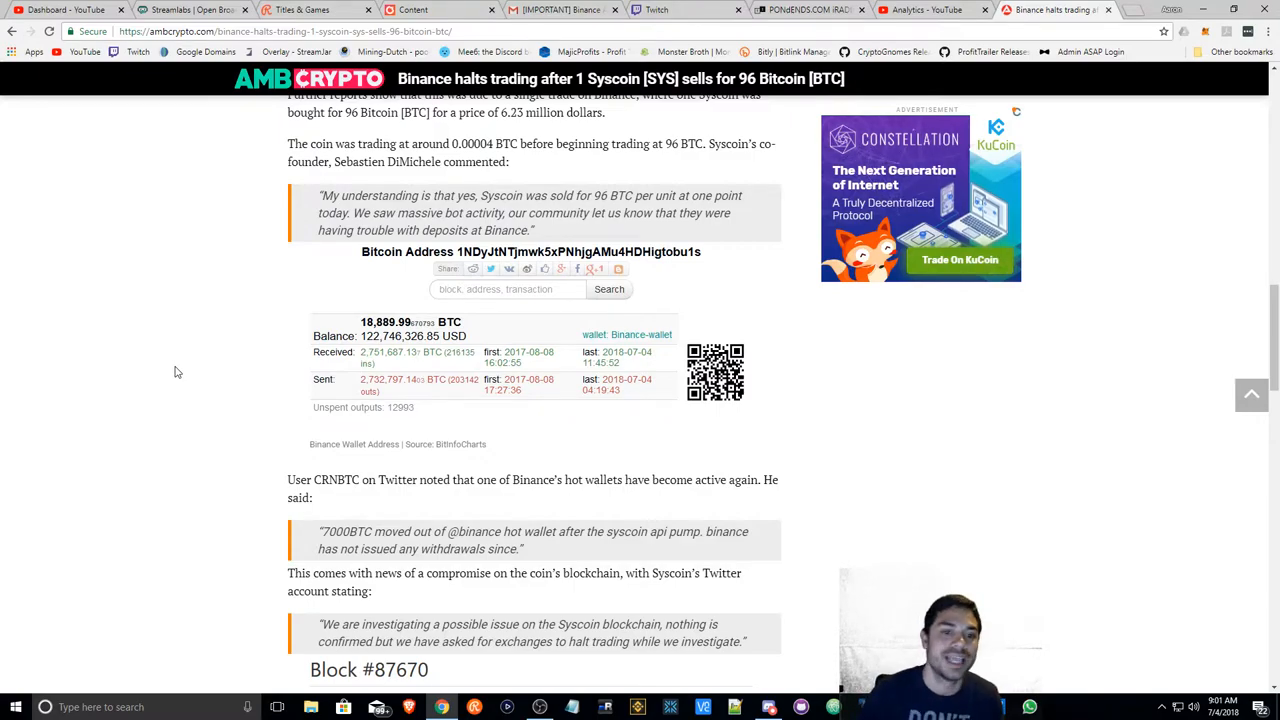
mouse_move(285, 417)
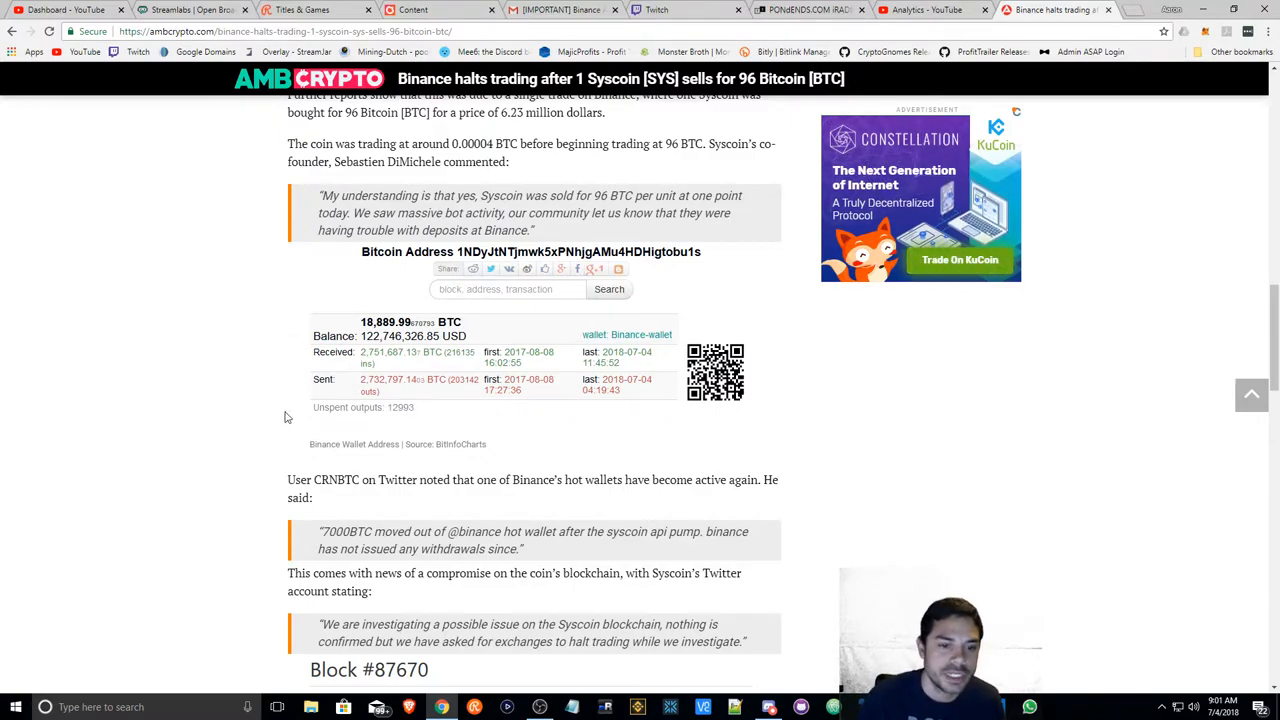
scroll("down", 3)
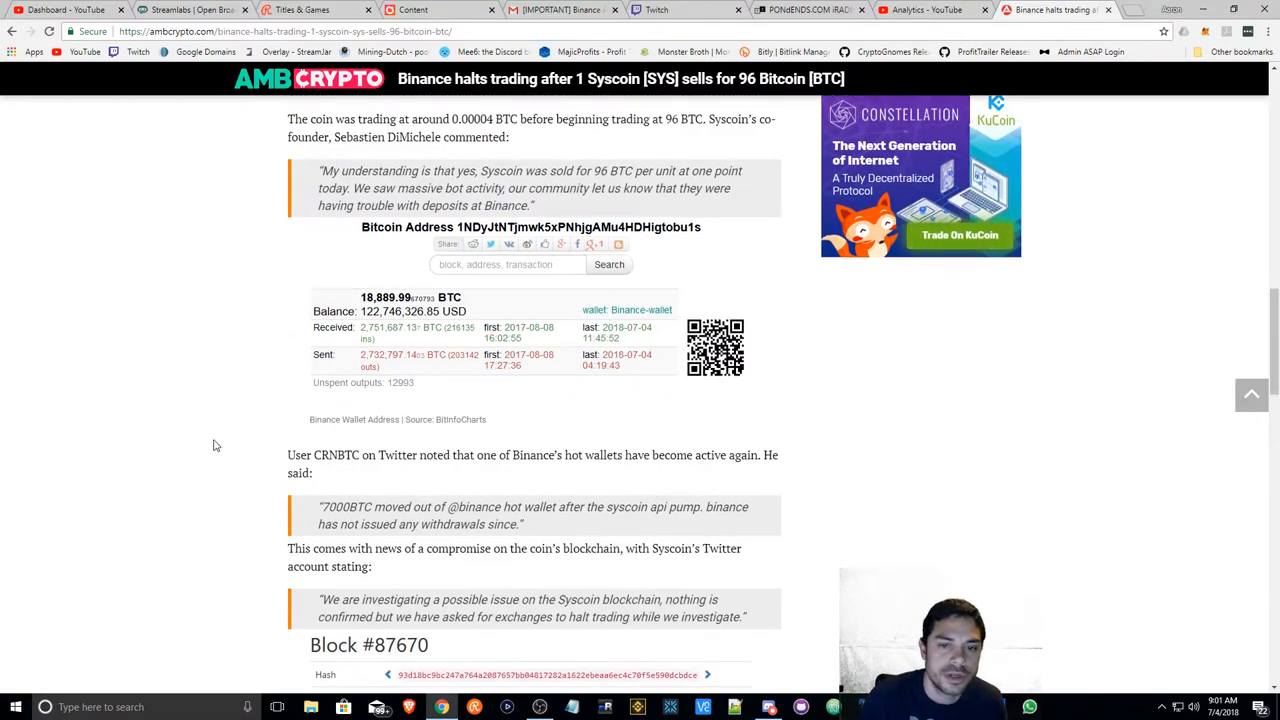
scroll("down", 3)
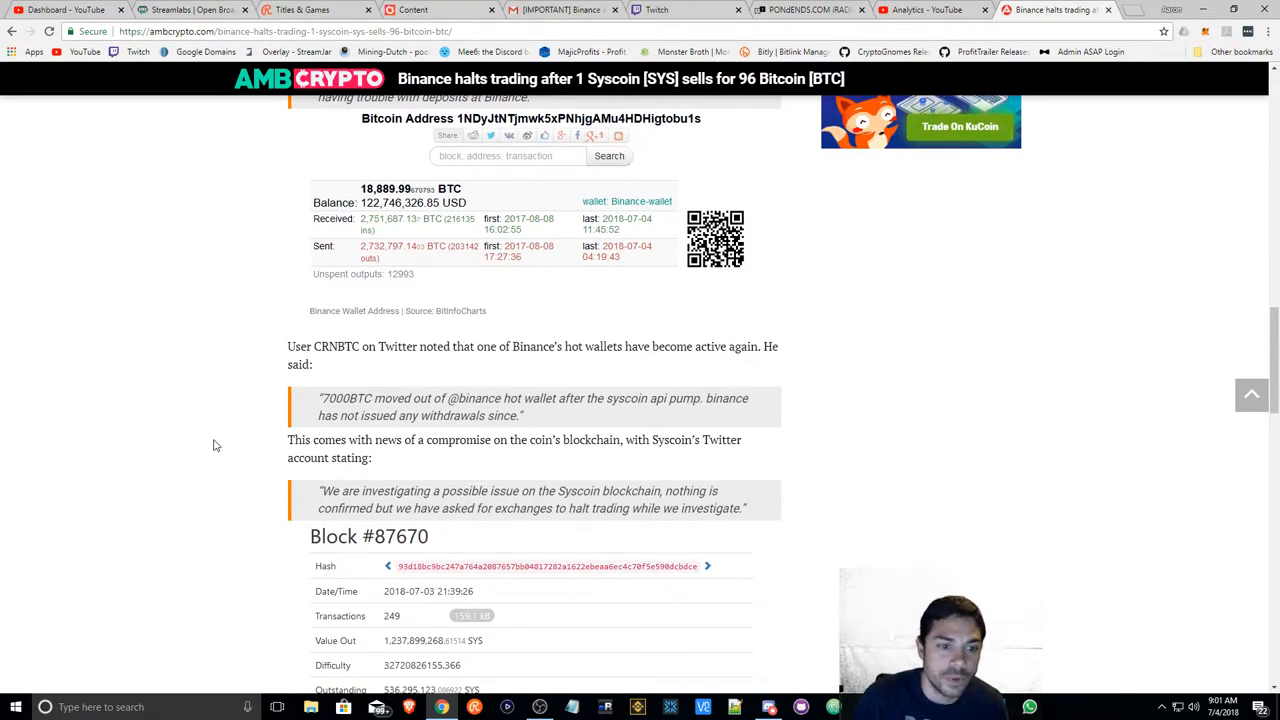
- Scroll back up to the article headline and traffic-light image
scroll("up", 3)
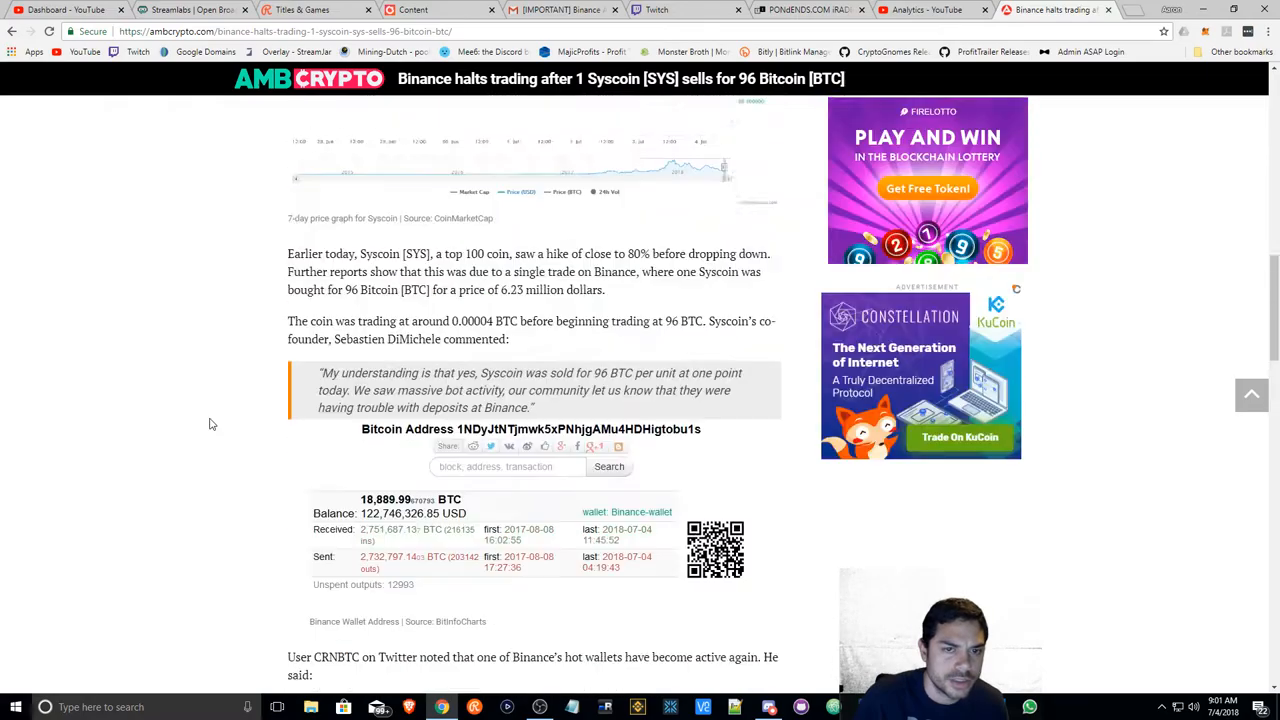
scroll("up", 3)
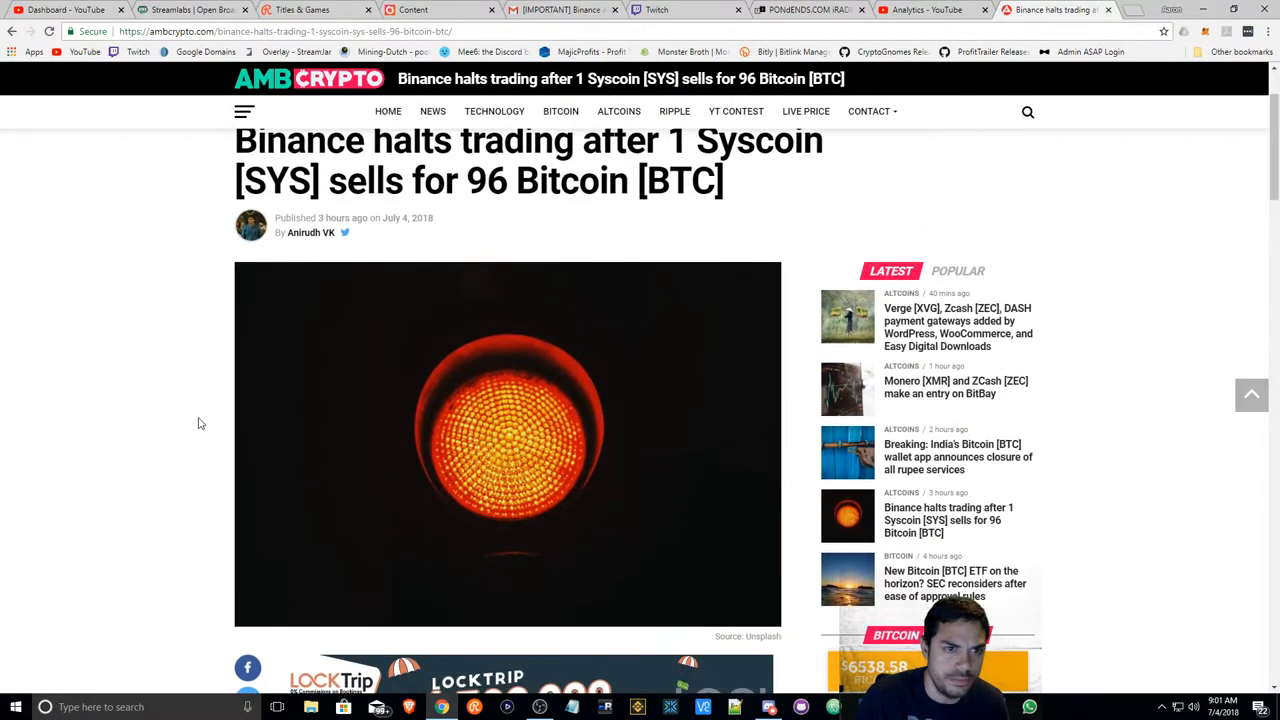
mouse_move(185, 431)
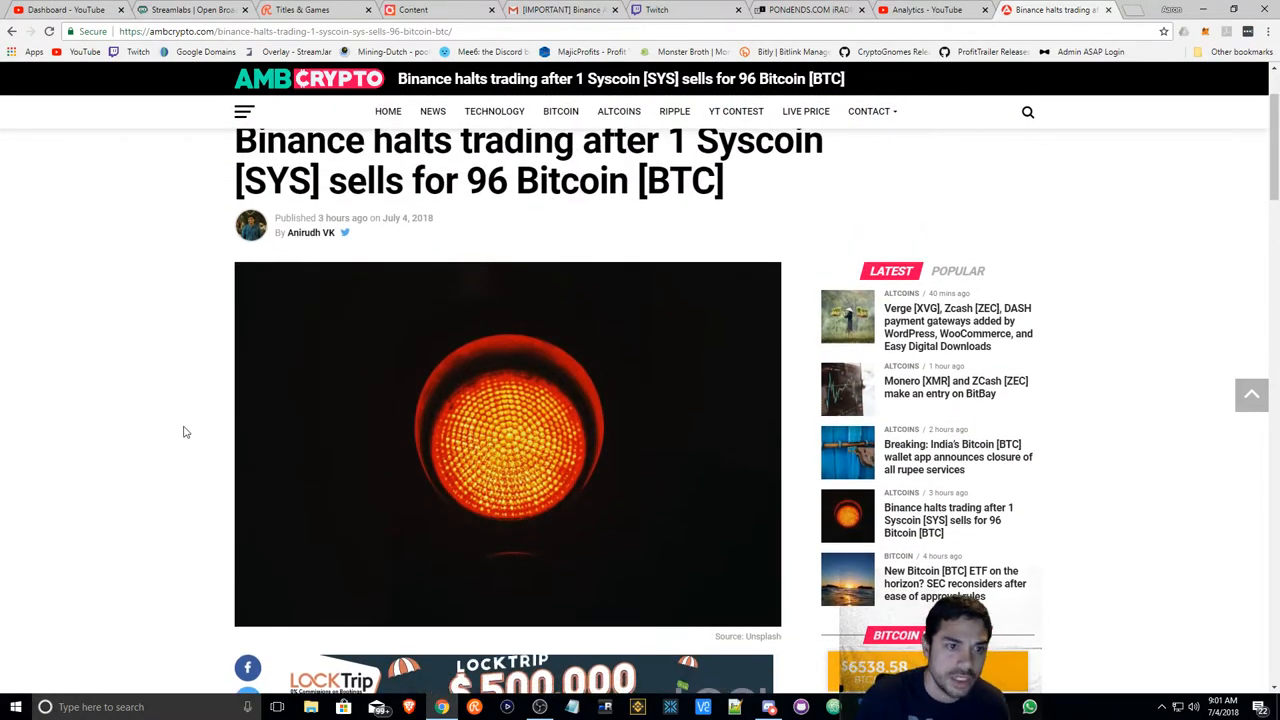
- Scroll down to the Twitter quotes and the Block #87670 details table
scroll("down", 3)
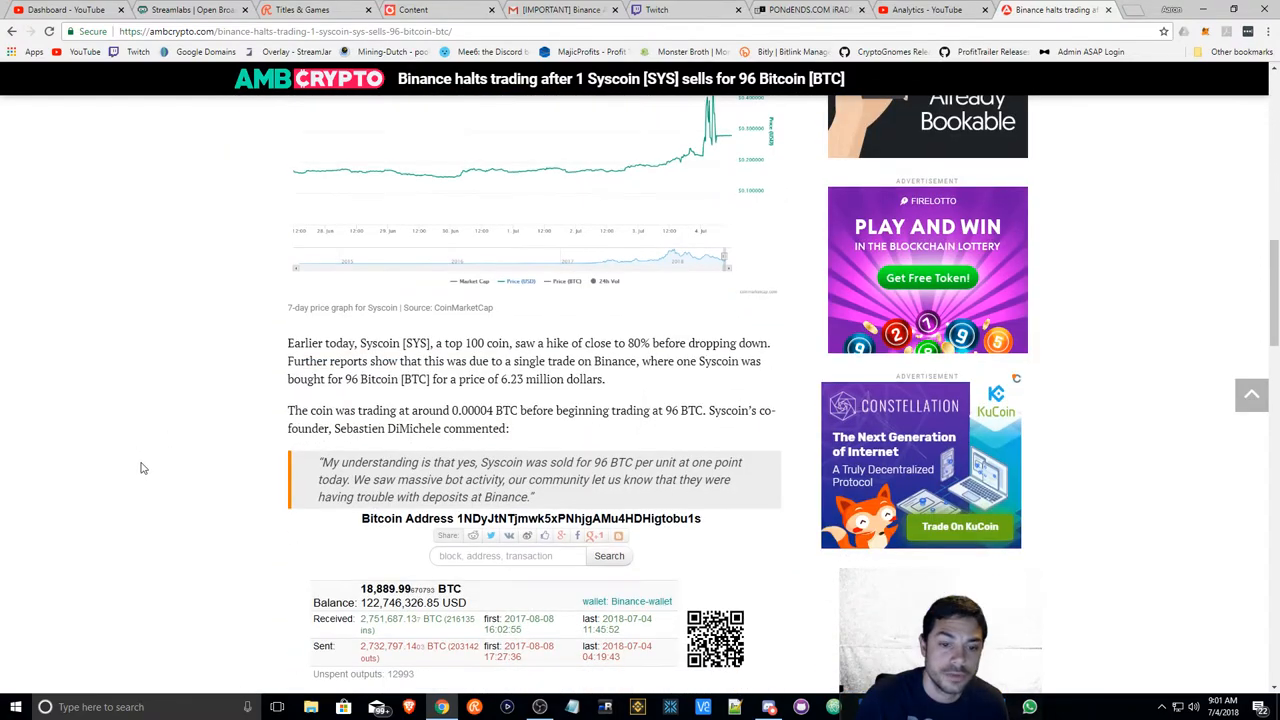
scroll("down", 3)
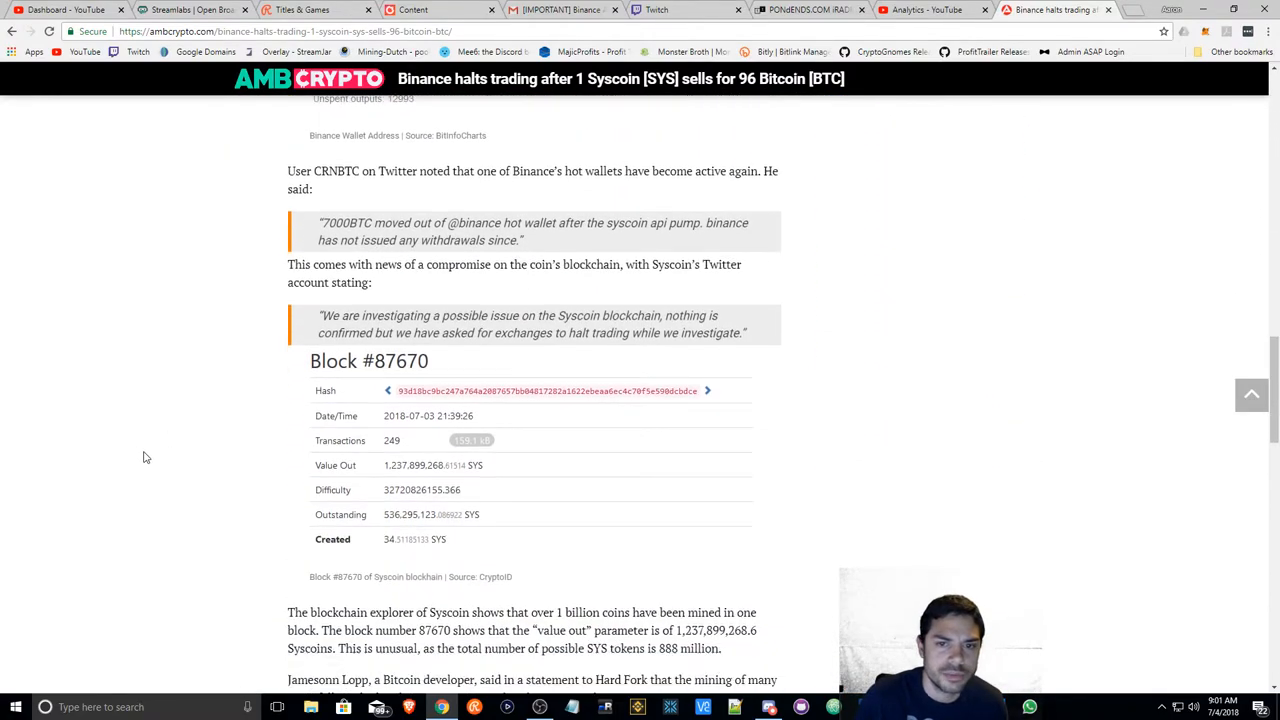
scroll("down", 3)
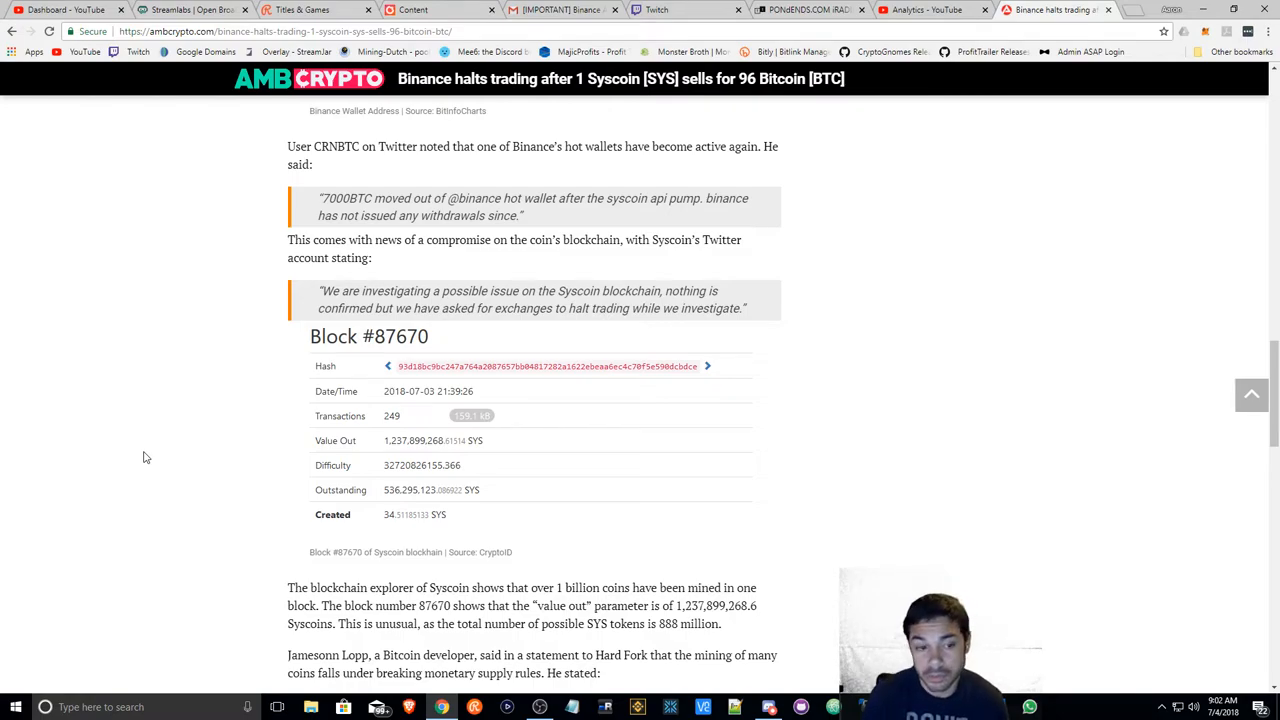
- Scroll to the article's end, past related topics to the next-story teasers
scroll("down", 3)
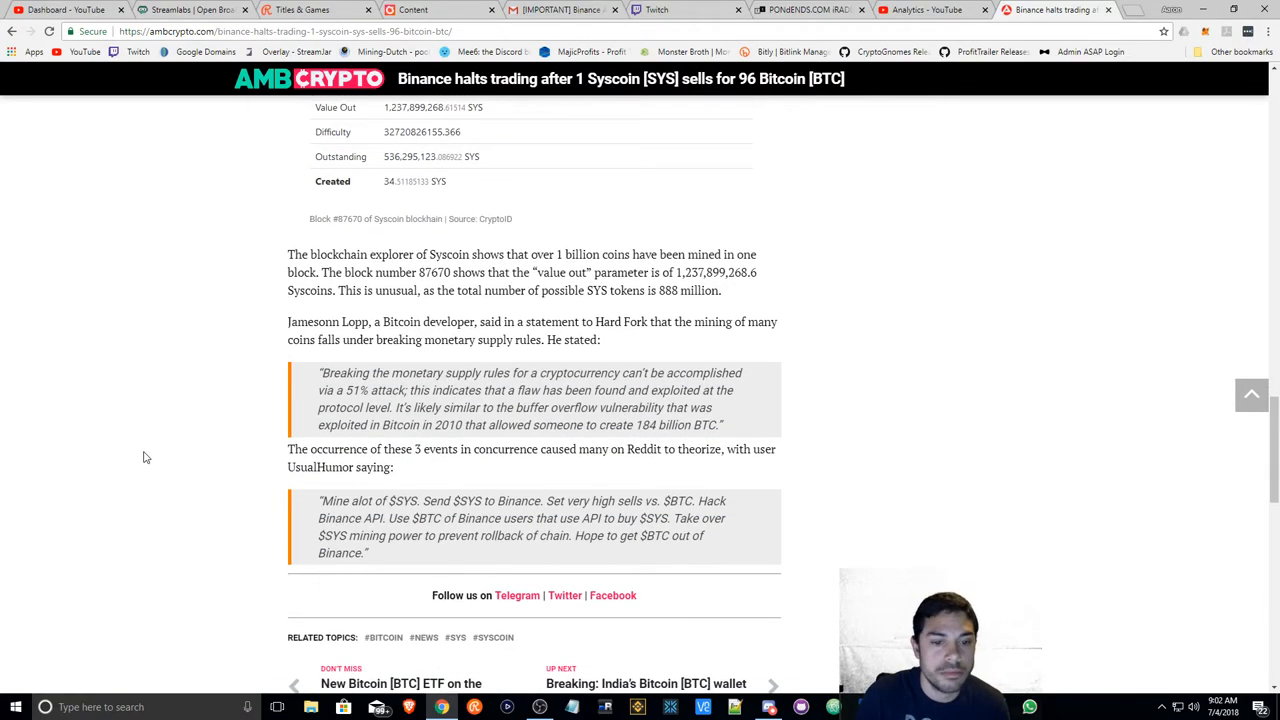
mouse_move(205, 381)
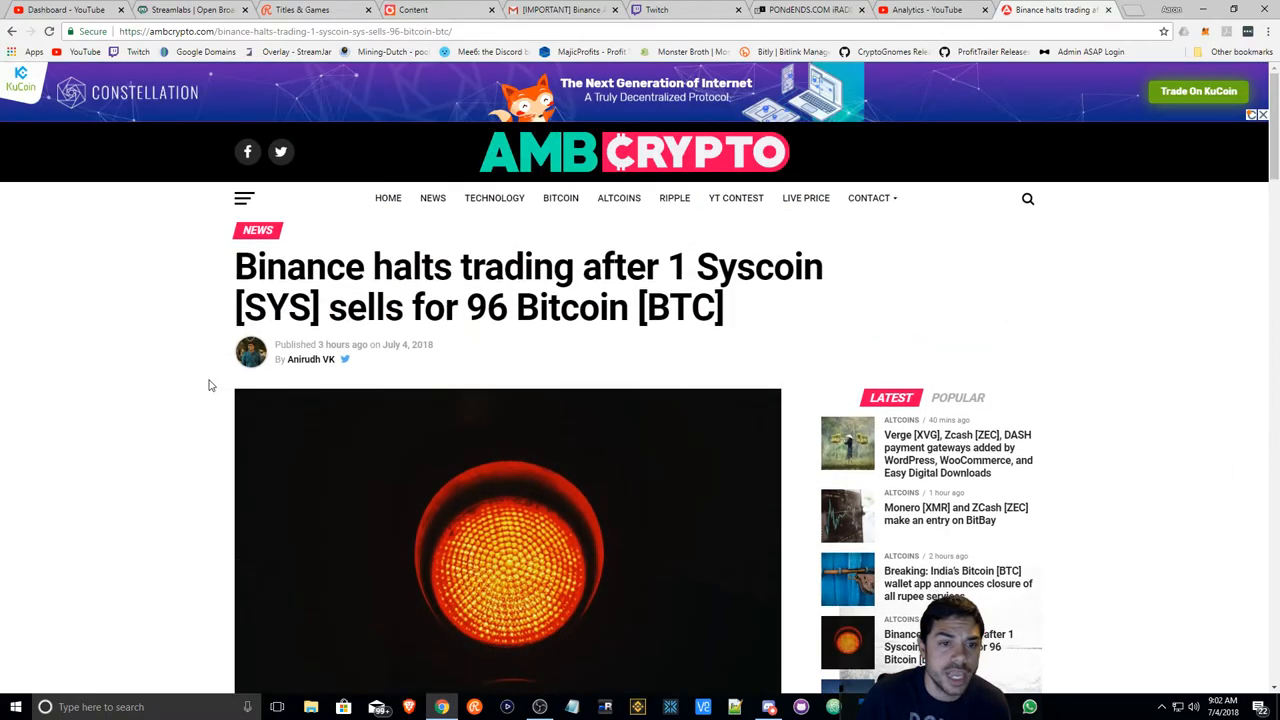
scroll("down", 3)
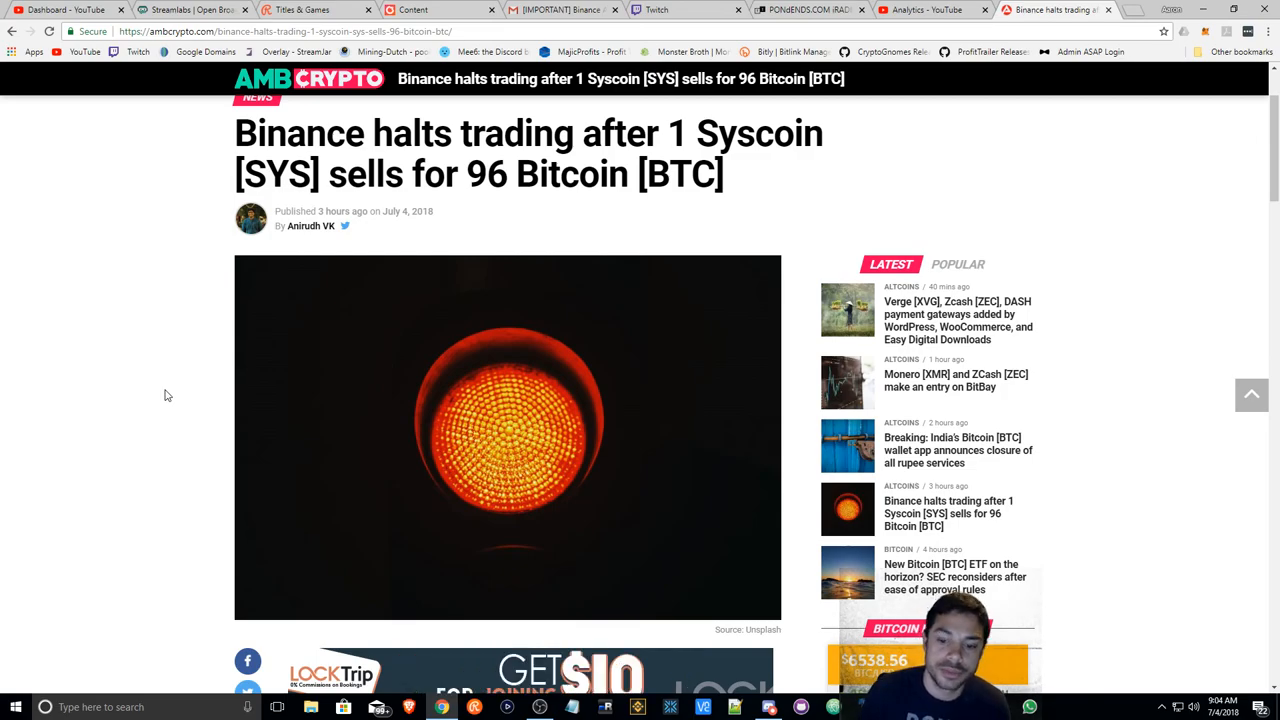
mouse_move(268, 397)
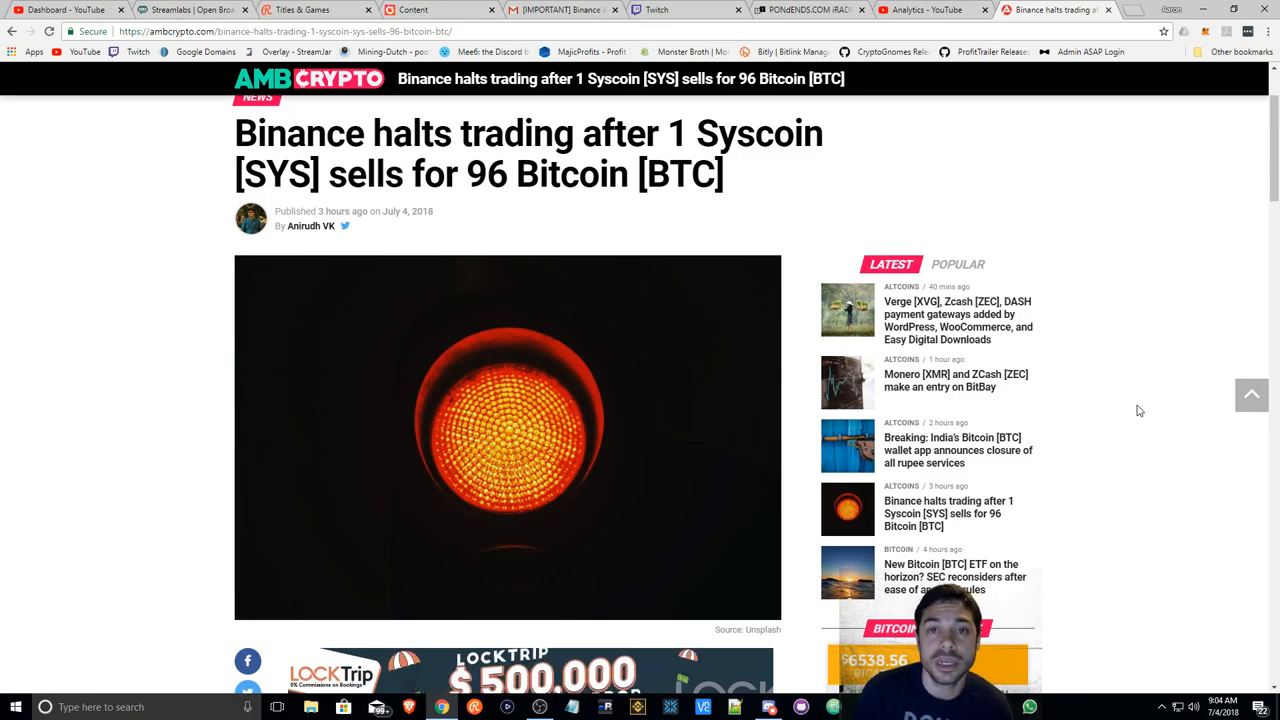
mouse_move(1100, 441)
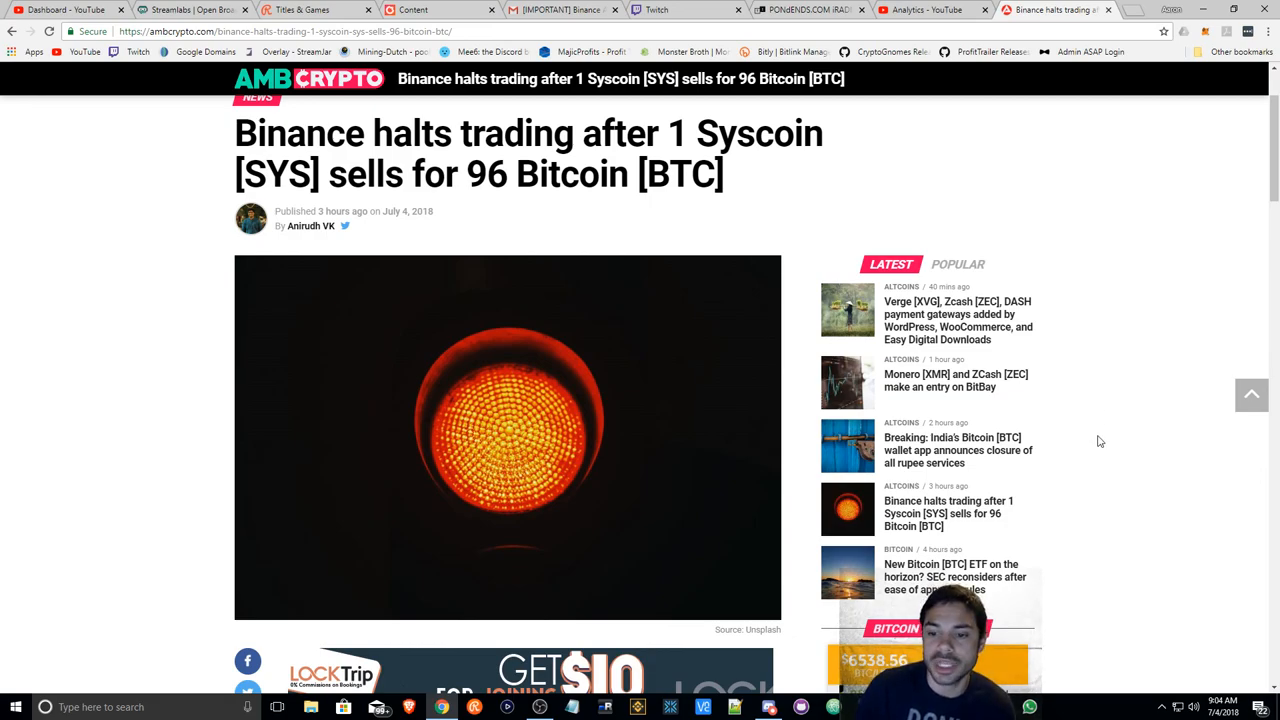